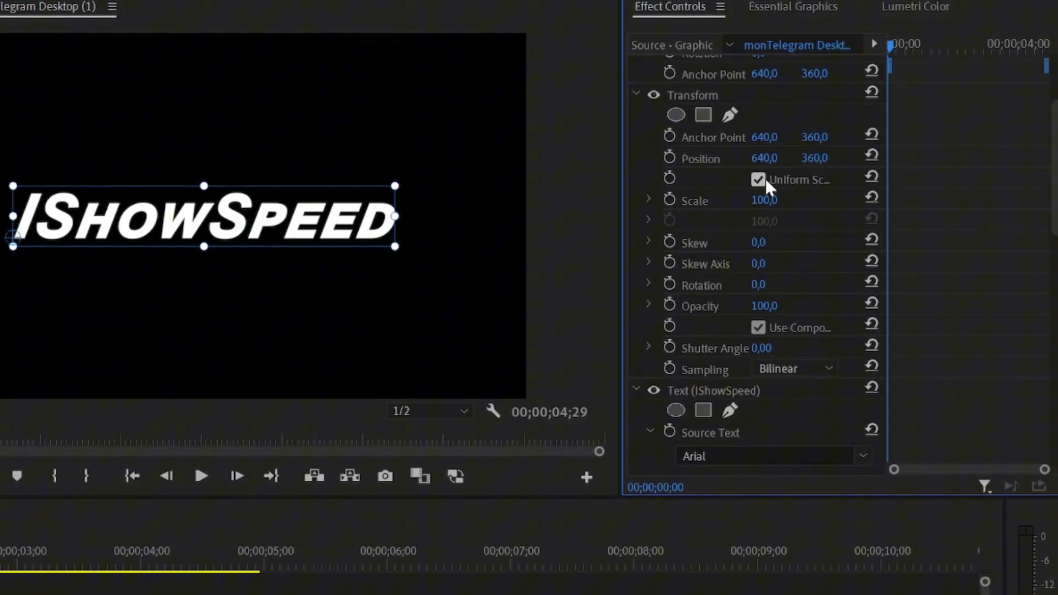
Step: Turn off Uniform Scale for separate width scaling and set a custom 360 shutter angle
{"action": "left_click", "coordinate": [758, 180]}
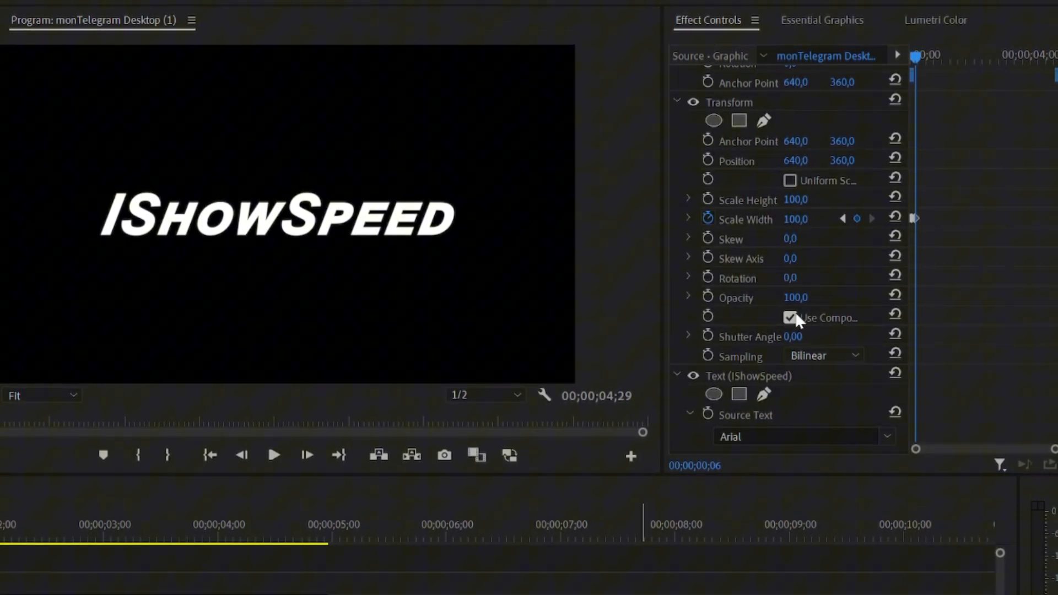
{"action": "left_click", "coordinate": [790, 319]}
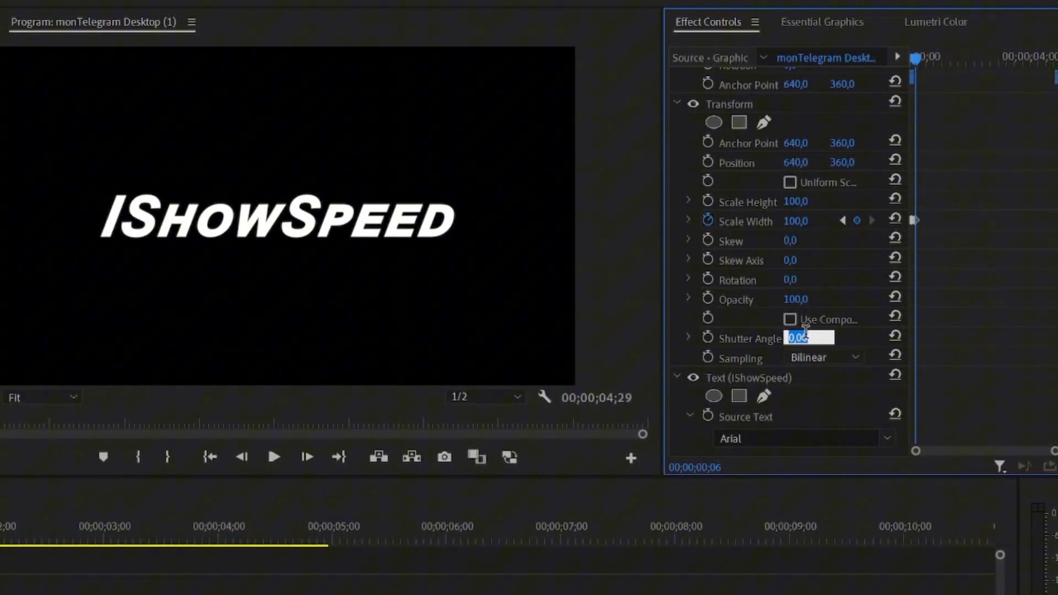
{"action": "type", "text": "360"}
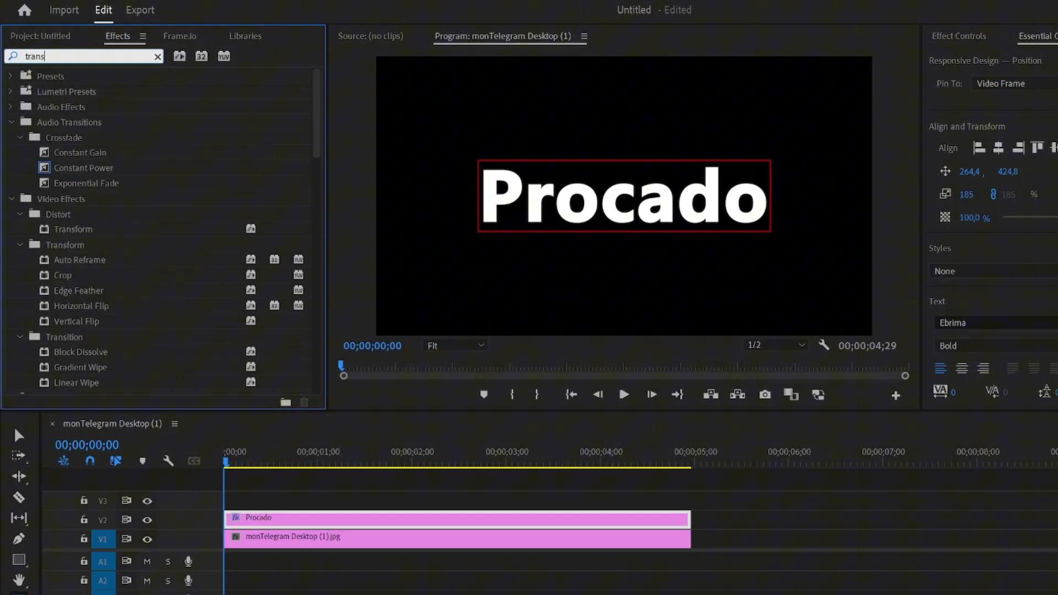
Step: Apply Transform to the Procado title and start its vertical position at 650
{"action": "type", "text": "transform"}
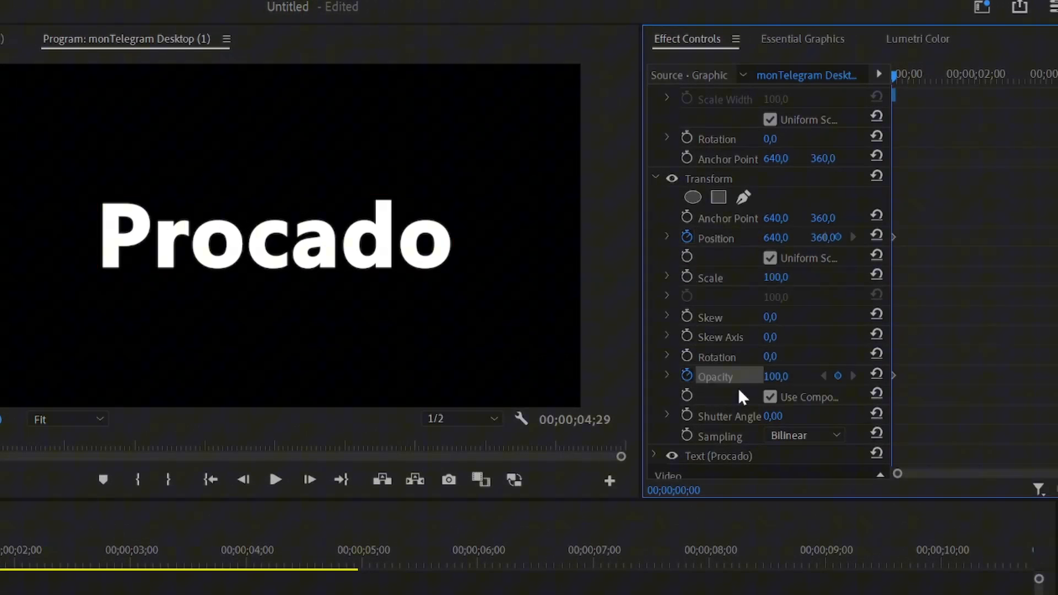
{"action": "double_click", "coordinate": [824, 238]}
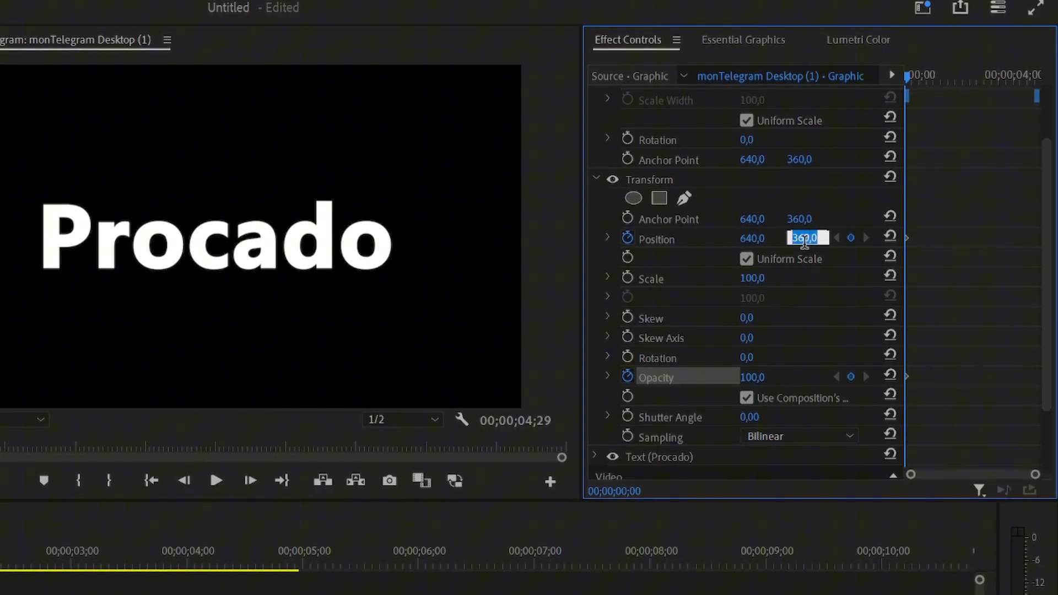
{"action": "type", "text": "650"}
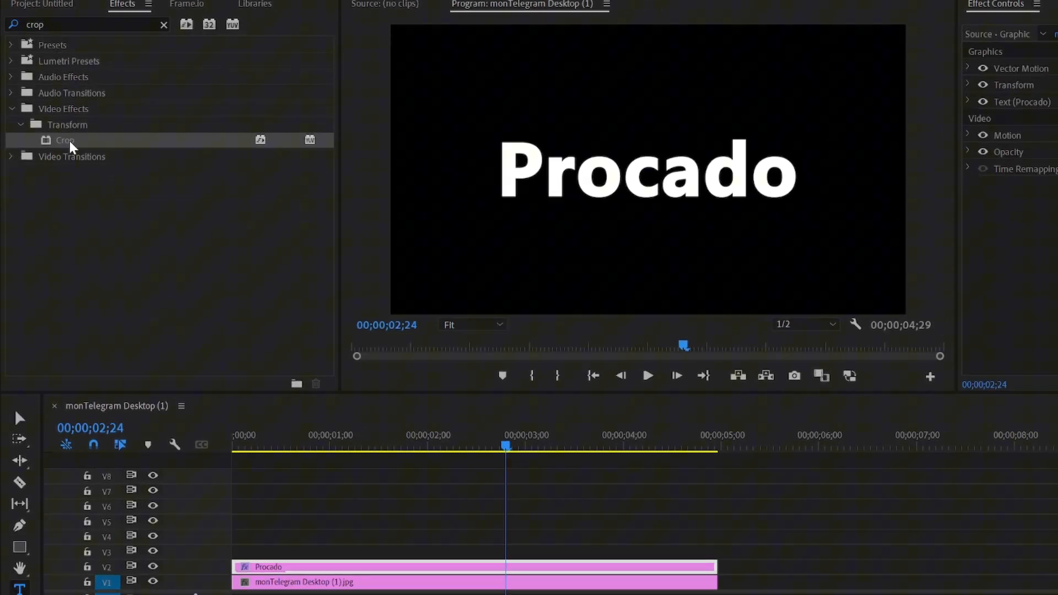
Step: Double-click Crop under Video Effects > Transform to apply it to the Procado title
{"action": "double_click", "coordinate": [65, 140]}
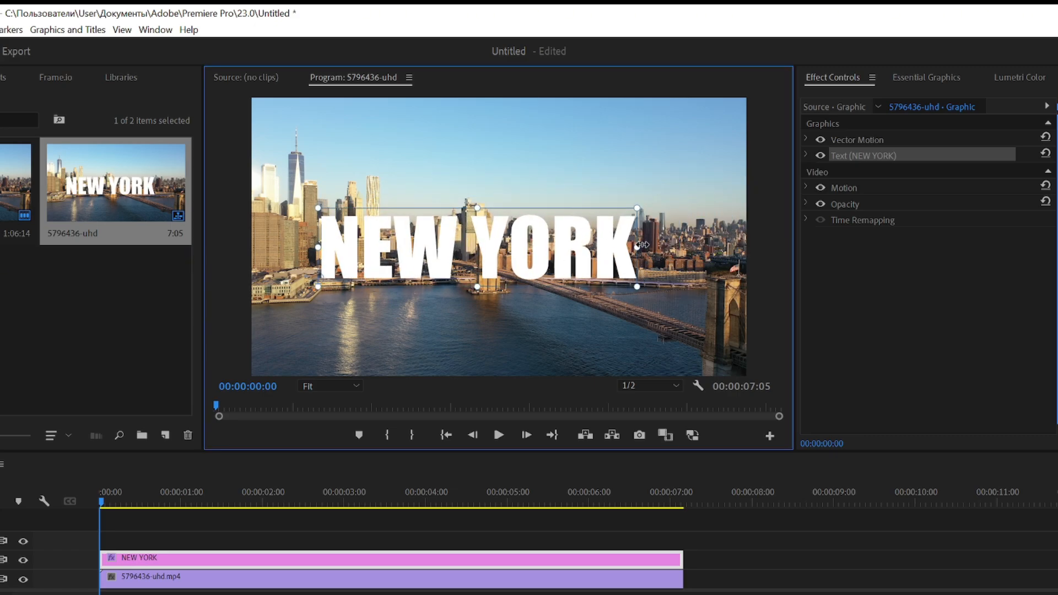
Step: Scale up the NEW YORK title and set the footage's Track Matte Key to the title track
{"action": "left_click_drag", "start_coordinate": [635, 209], "coordinate": [733, 167]}
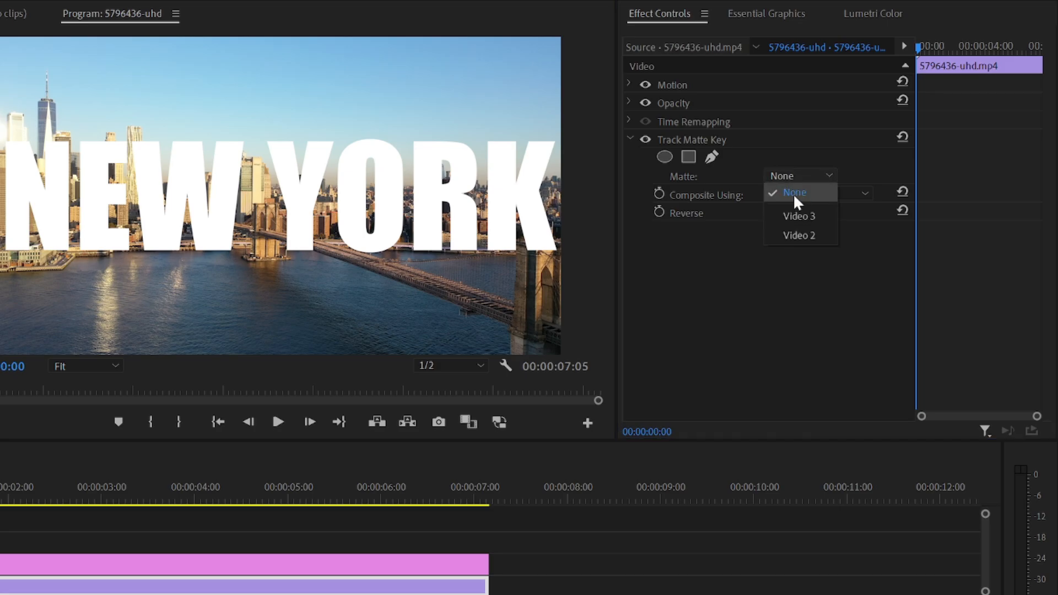
{"action": "left_click", "coordinate": [799, 235]}
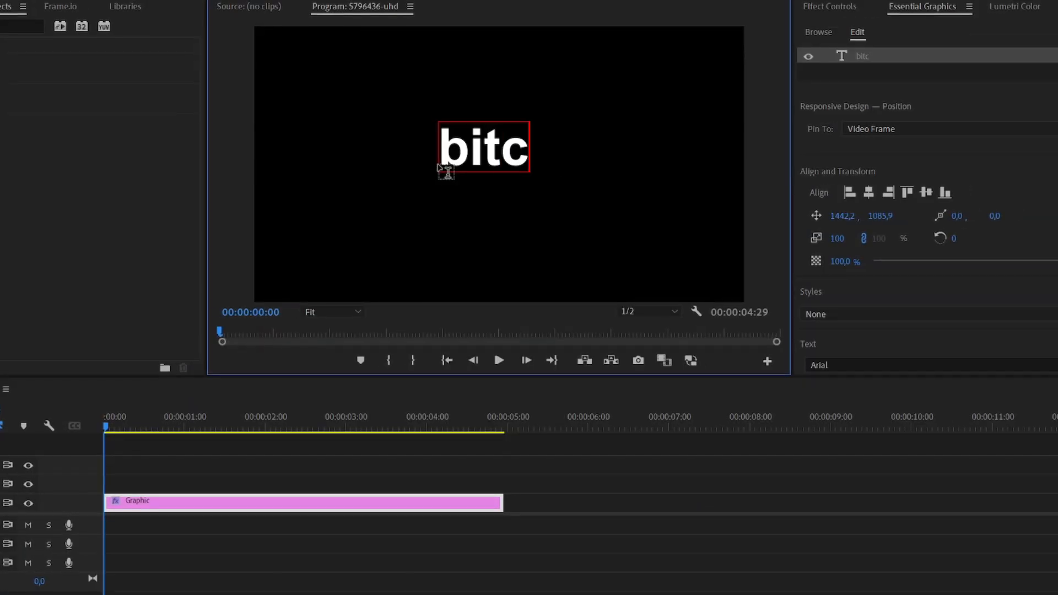
Step: Finish typing 'bitcoin' lines into a column and add a rectangle opacity mask
{"action": "type", "text": "oin"}
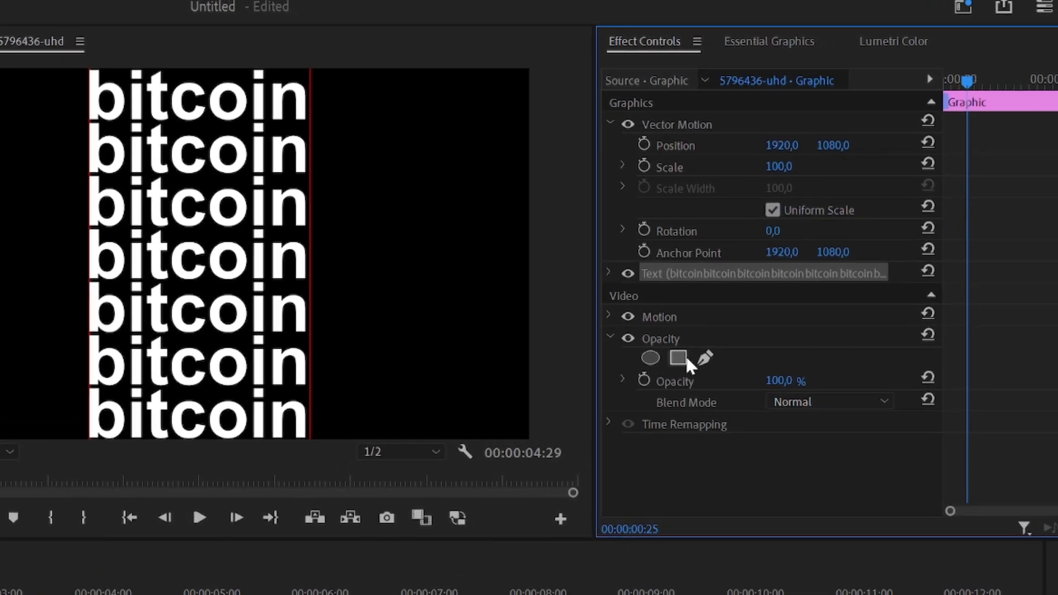
{"action": "left_click", "coordinate": [678, 358]}
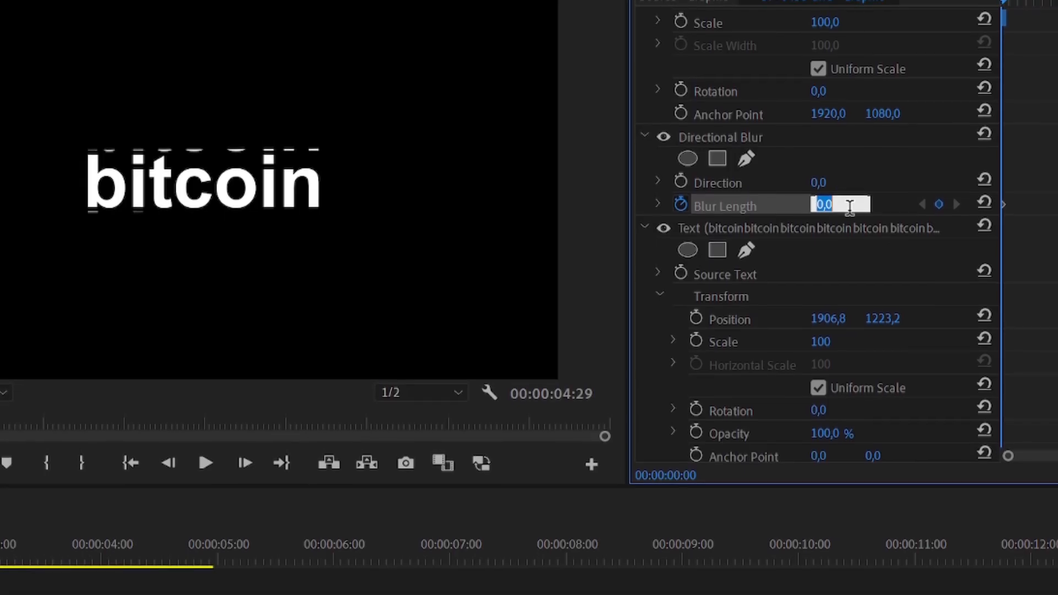
Step: Keyframe blur 13 to 0 and Position Y 4648.2 to -1880.8, with eased keyframes
{"action": "type", "text": "13"}
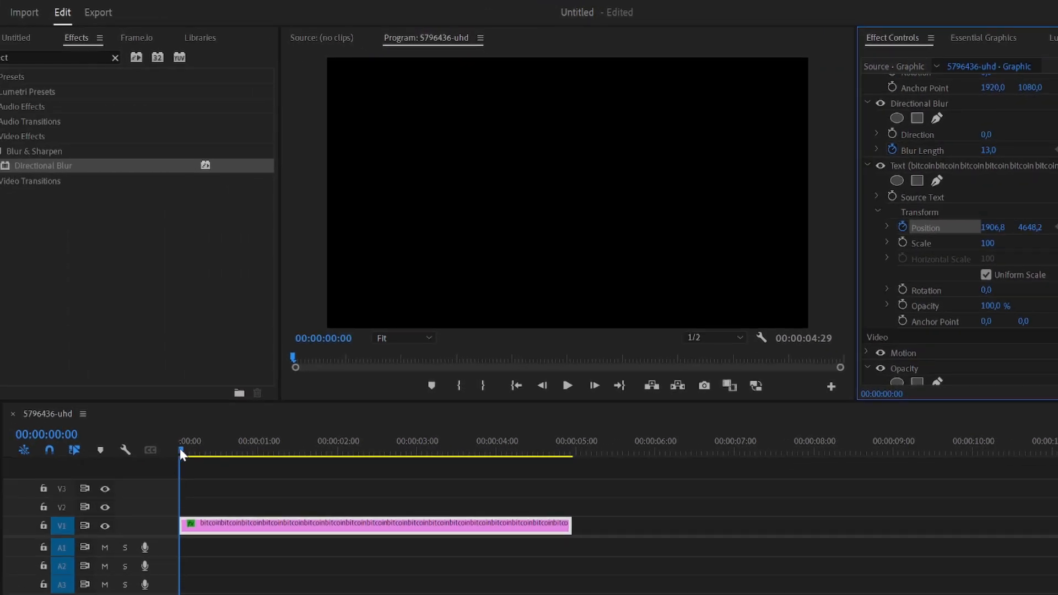
{"action": "left_click", "coordinate": [422, 441]}
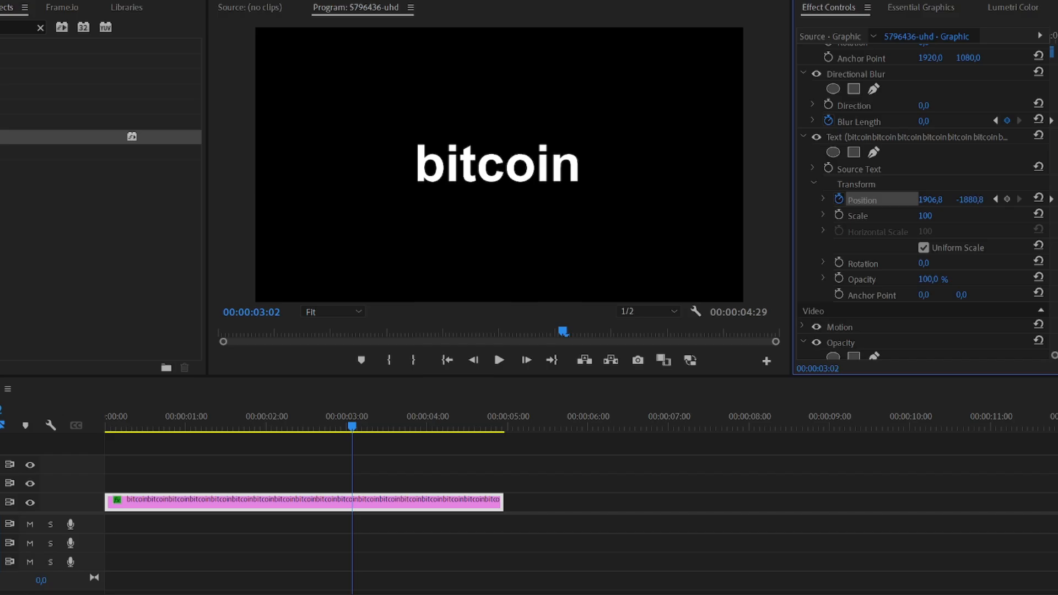
{"action": "right_click", "coordinate": [860, 255]}
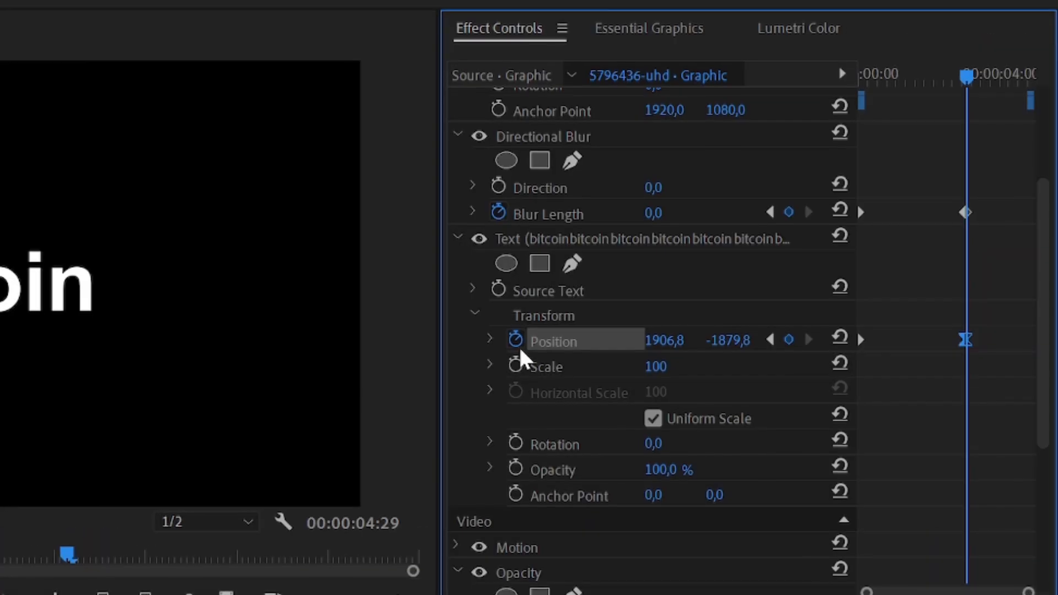
{"action": "left_click", "coordinate": [492, 340]}
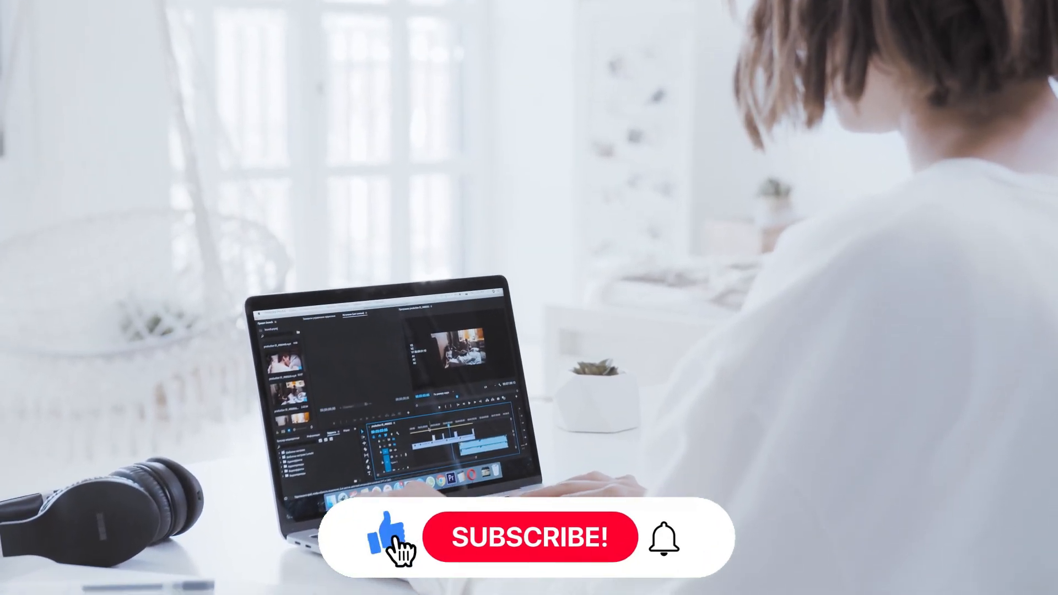
{"action": "left_click", "coordinate": [529, 538]}
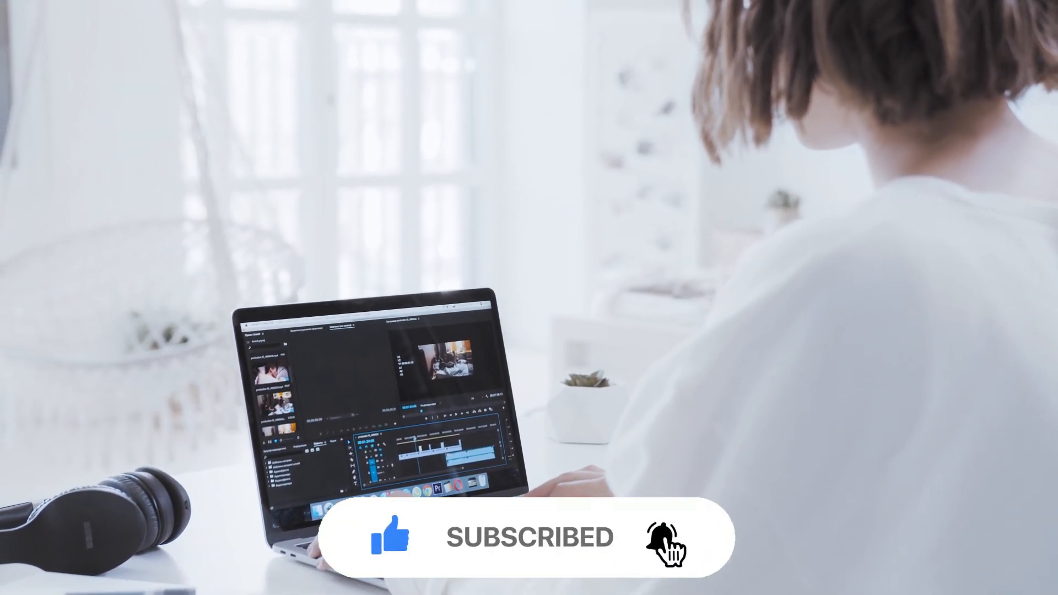